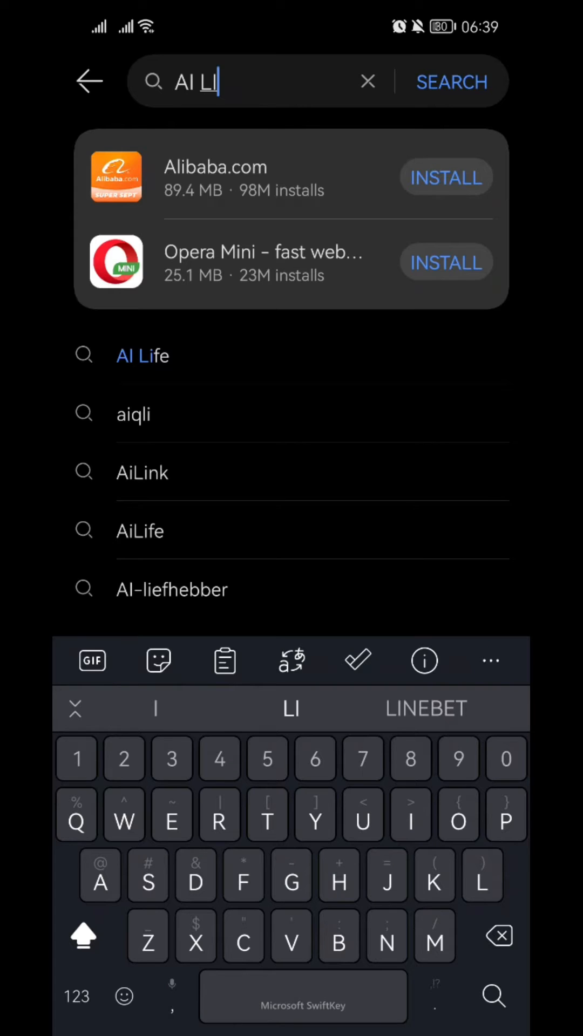
# Search AppGallery for 'AI LIFE' so the installed AI Life app is listed
pyautogui.write('FE')
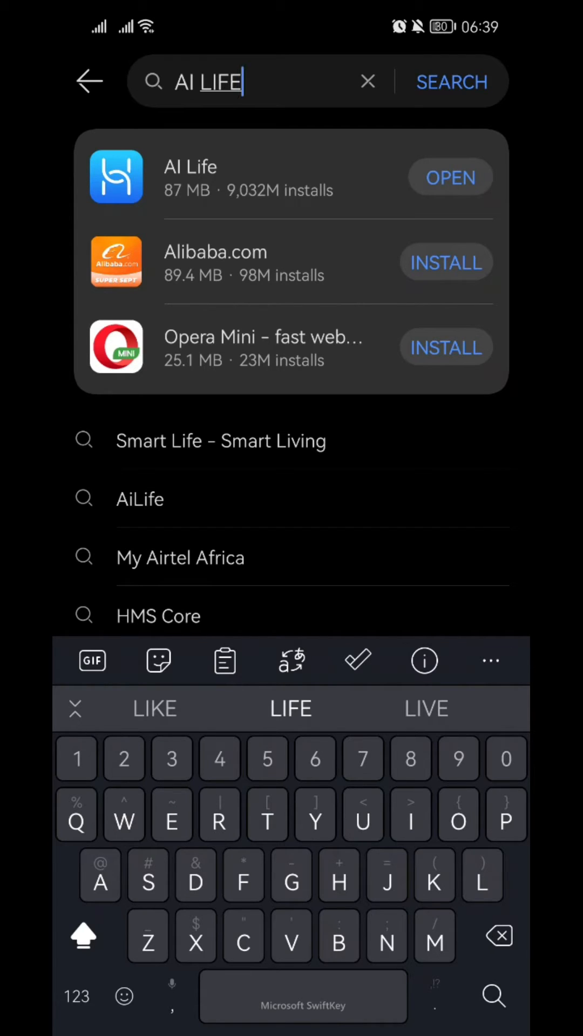
# Launch AI Life from the search result to reach the home device overview
pyautogui.click(449, 177)
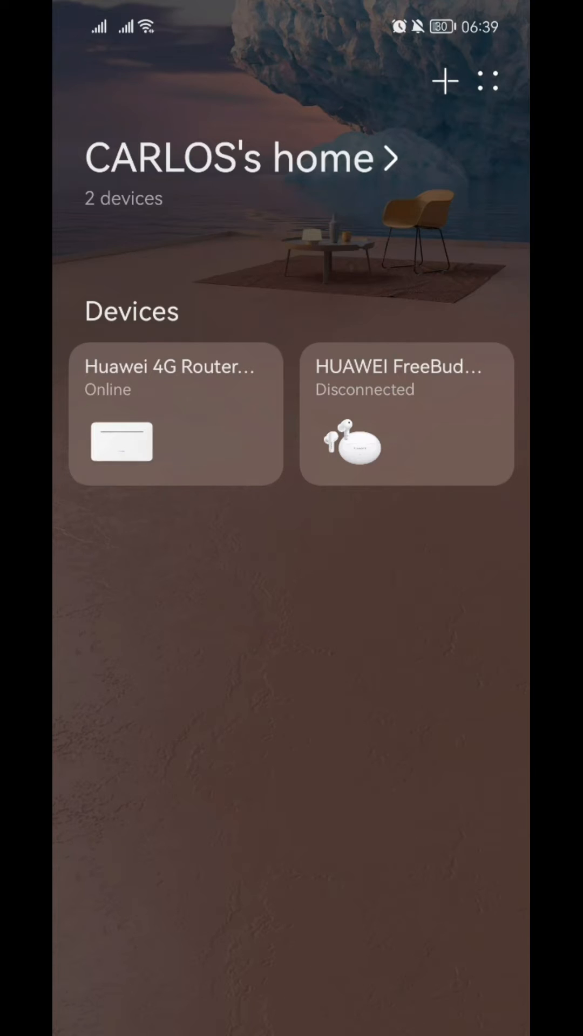
# Go into the Huawei 4G Router's Mobile data page showing 6.6 TB used
pyautogui.click(175, 414)
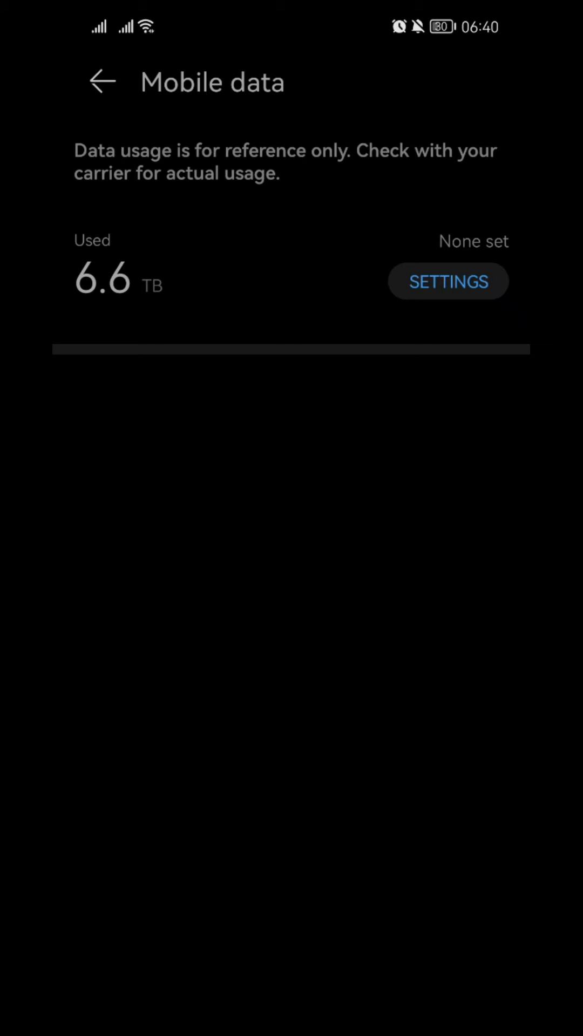
# Reach the router's Data limit page with the monthly limit still off
pyautogui.click(447, 281)
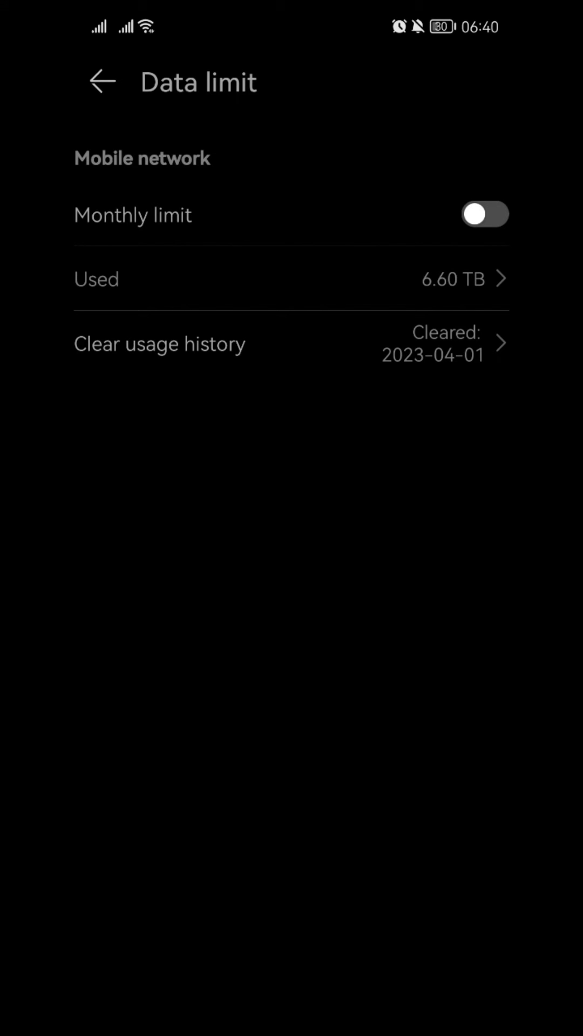
# Turn on the monthly limit and set this month's data plan to 3,000 GB
pyautogui.click(484, 214)
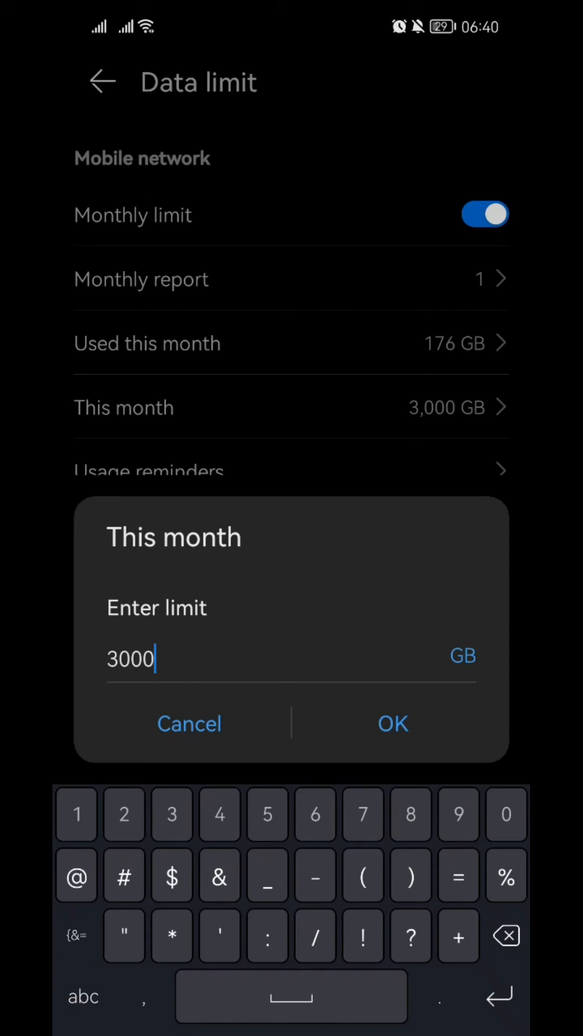
pyautogui.click(393, 722)
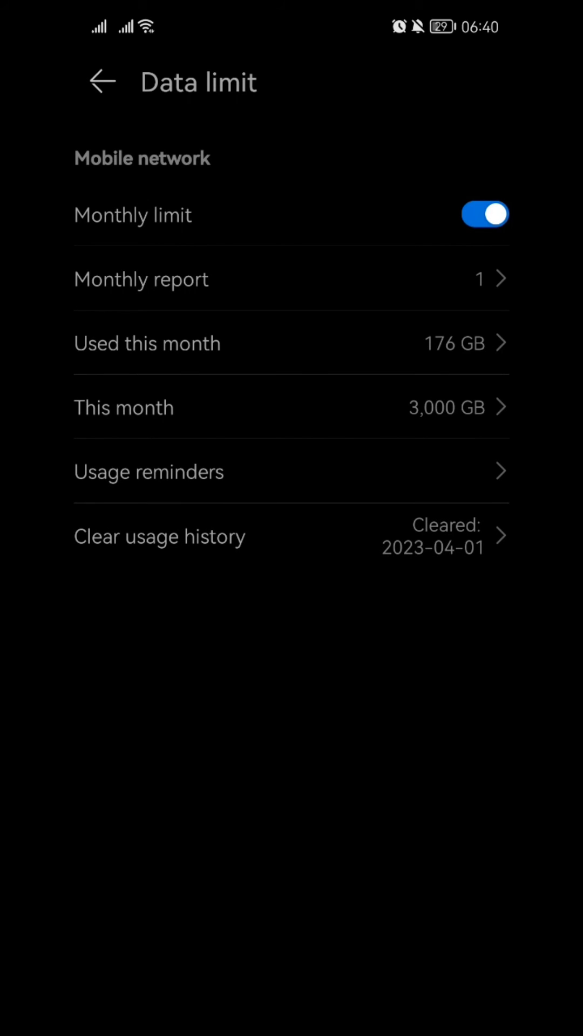